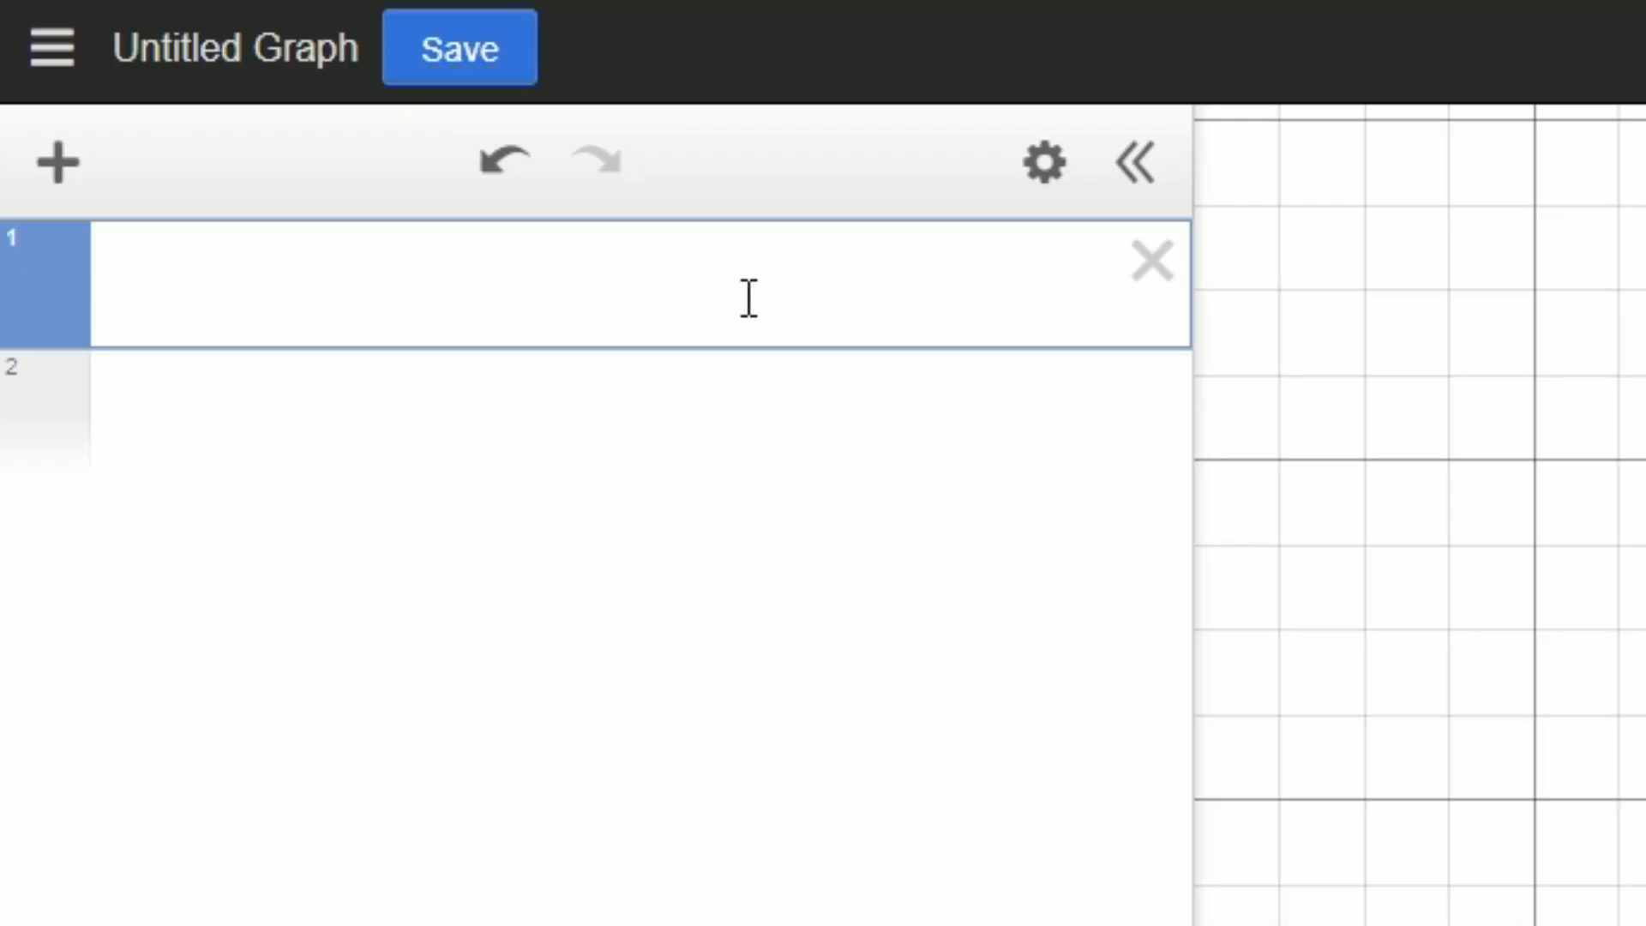
Enter tone(4200) as an expression and unmute the graph so the 4200 Hz tone sounds
text(tone()
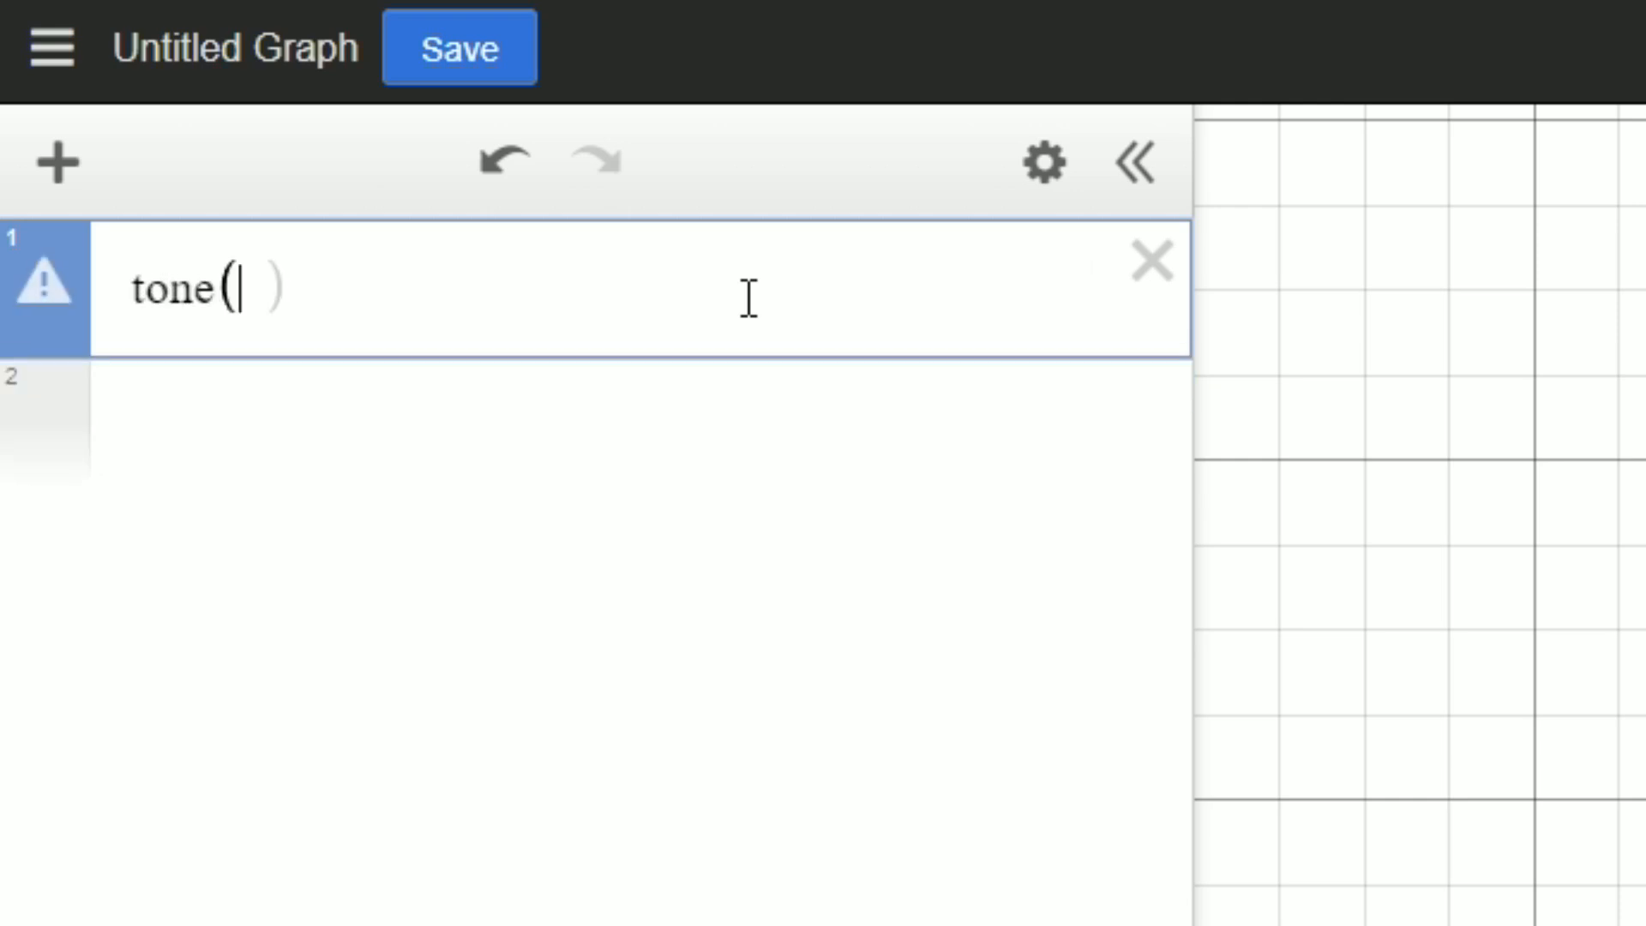
text(4200)
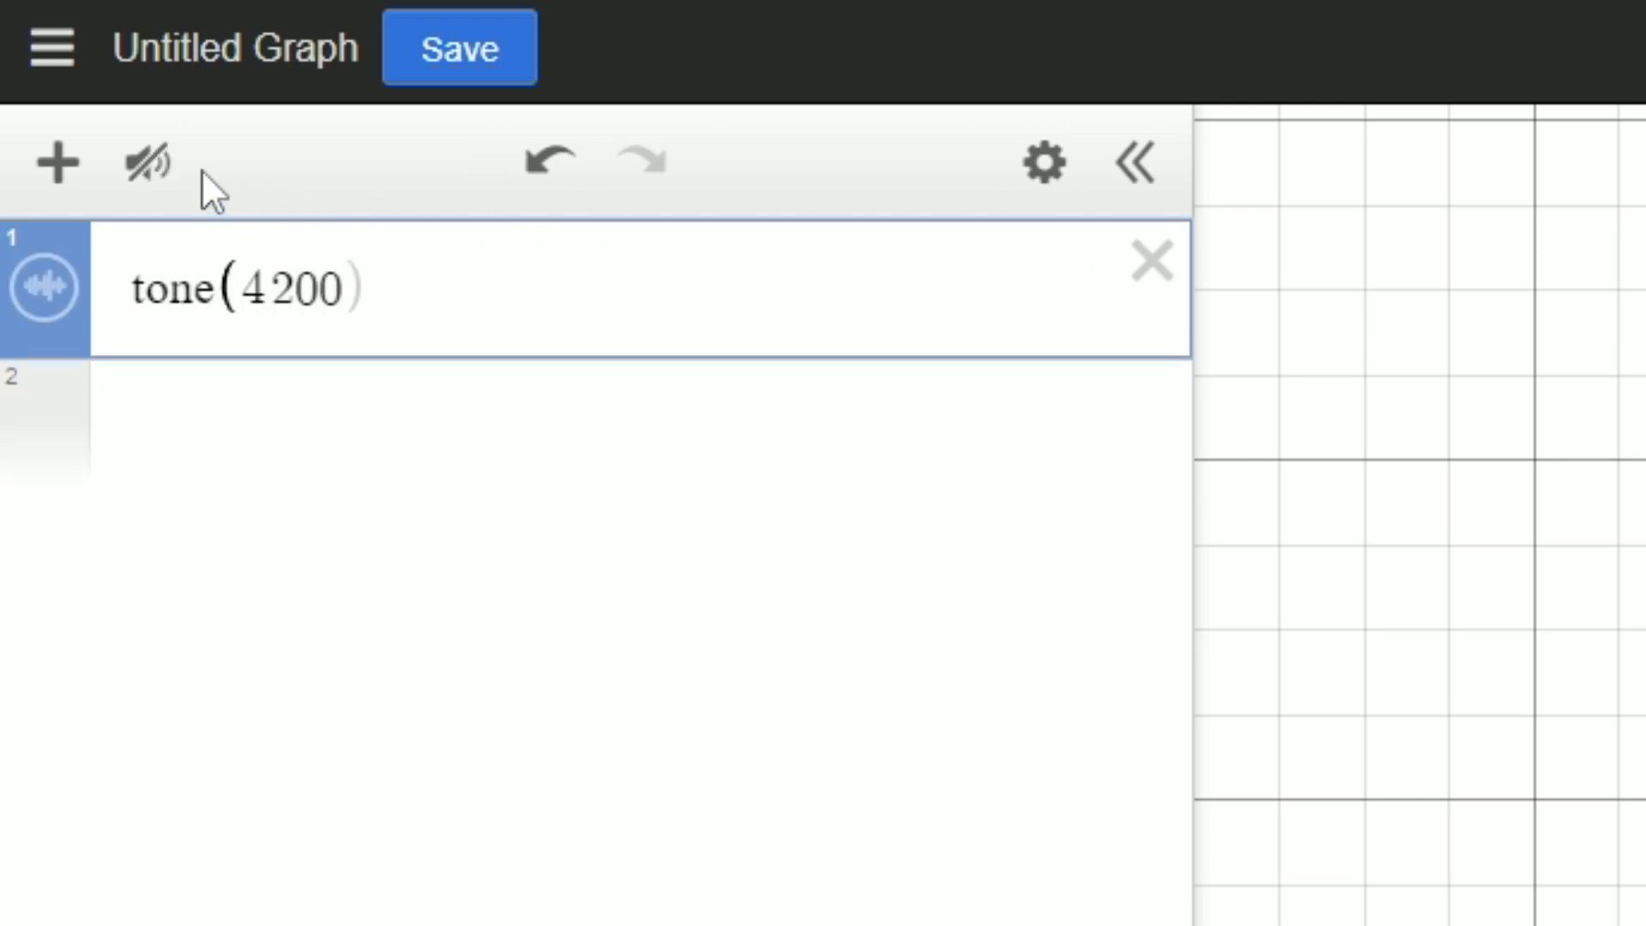
click(146, 162)
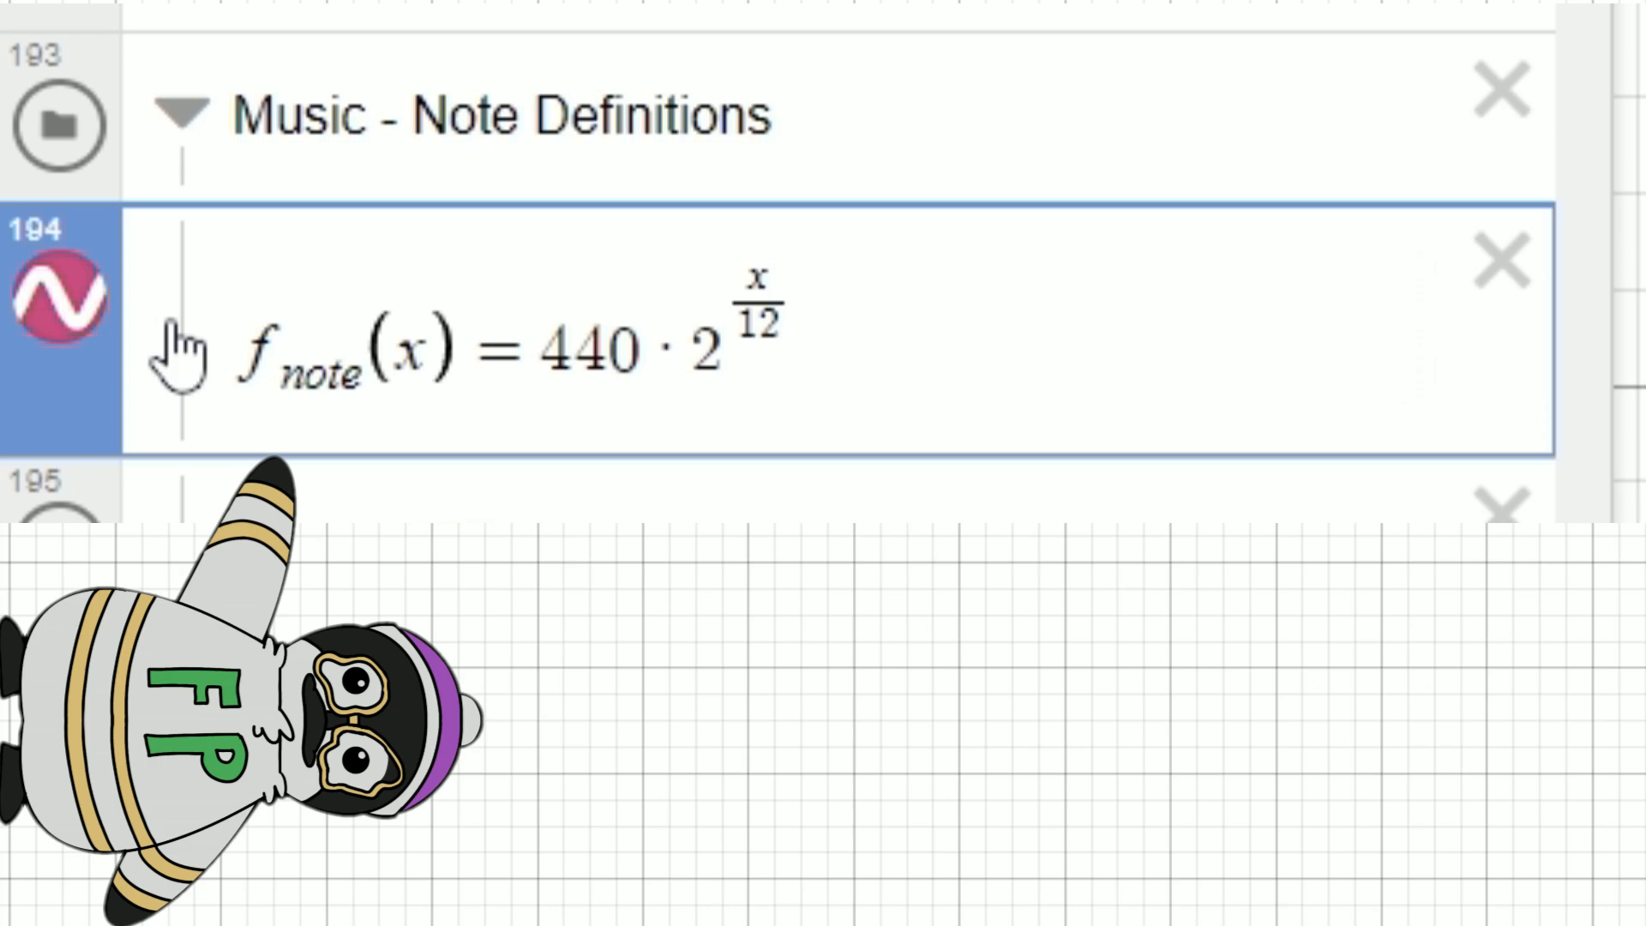
triple_click(472, 346)
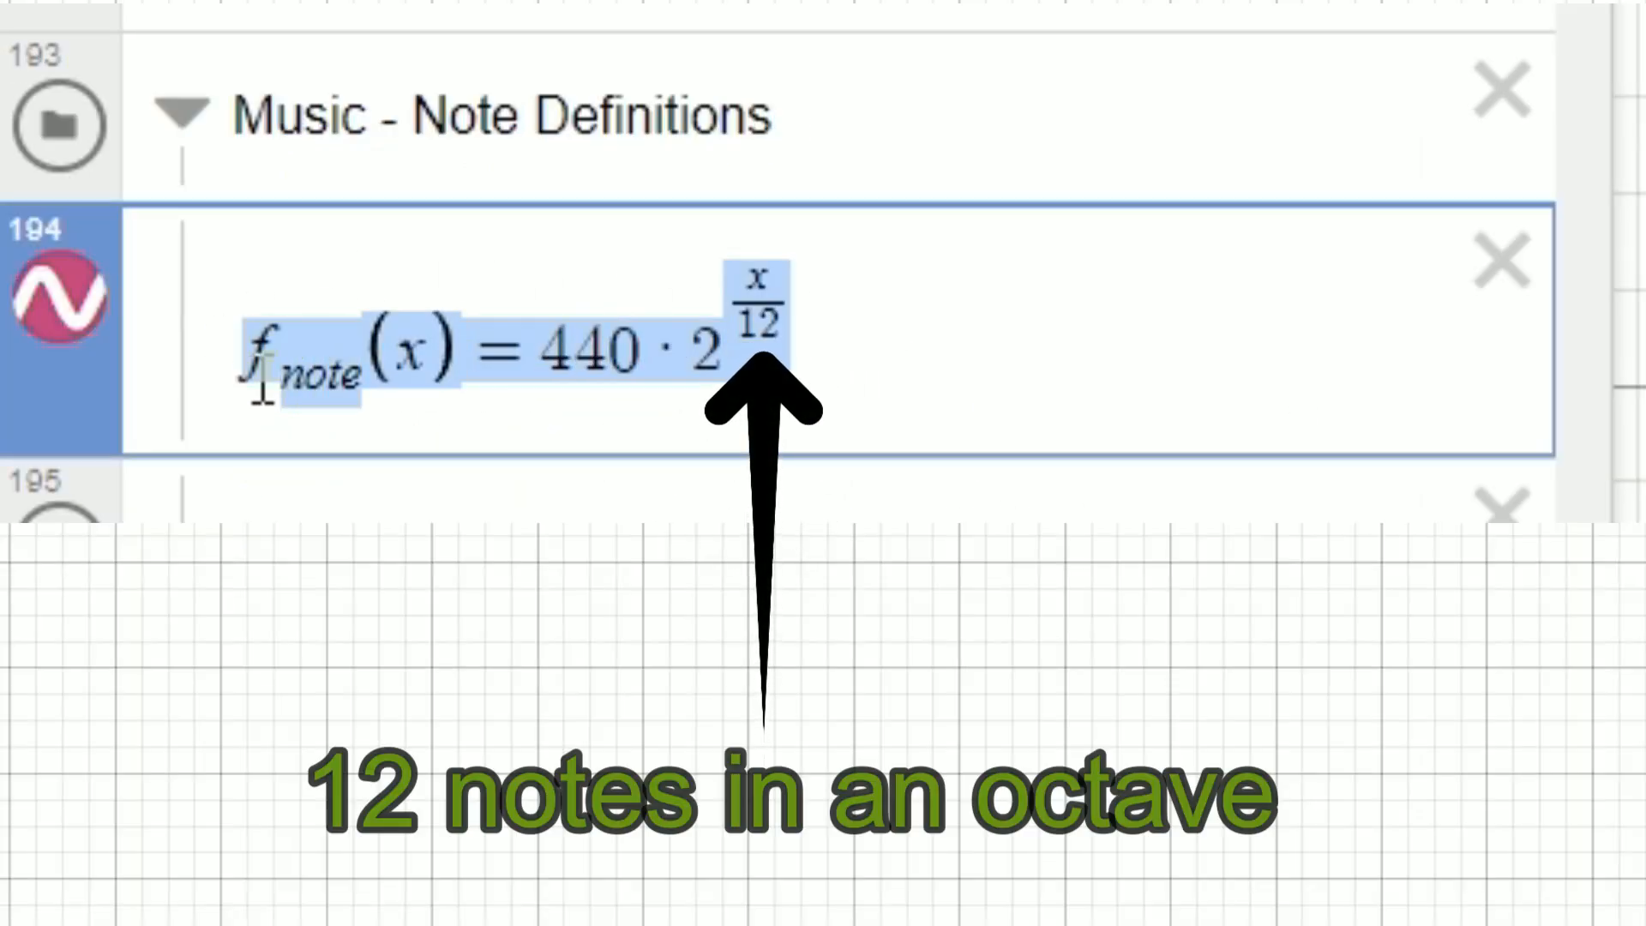
scroll(down, 3)
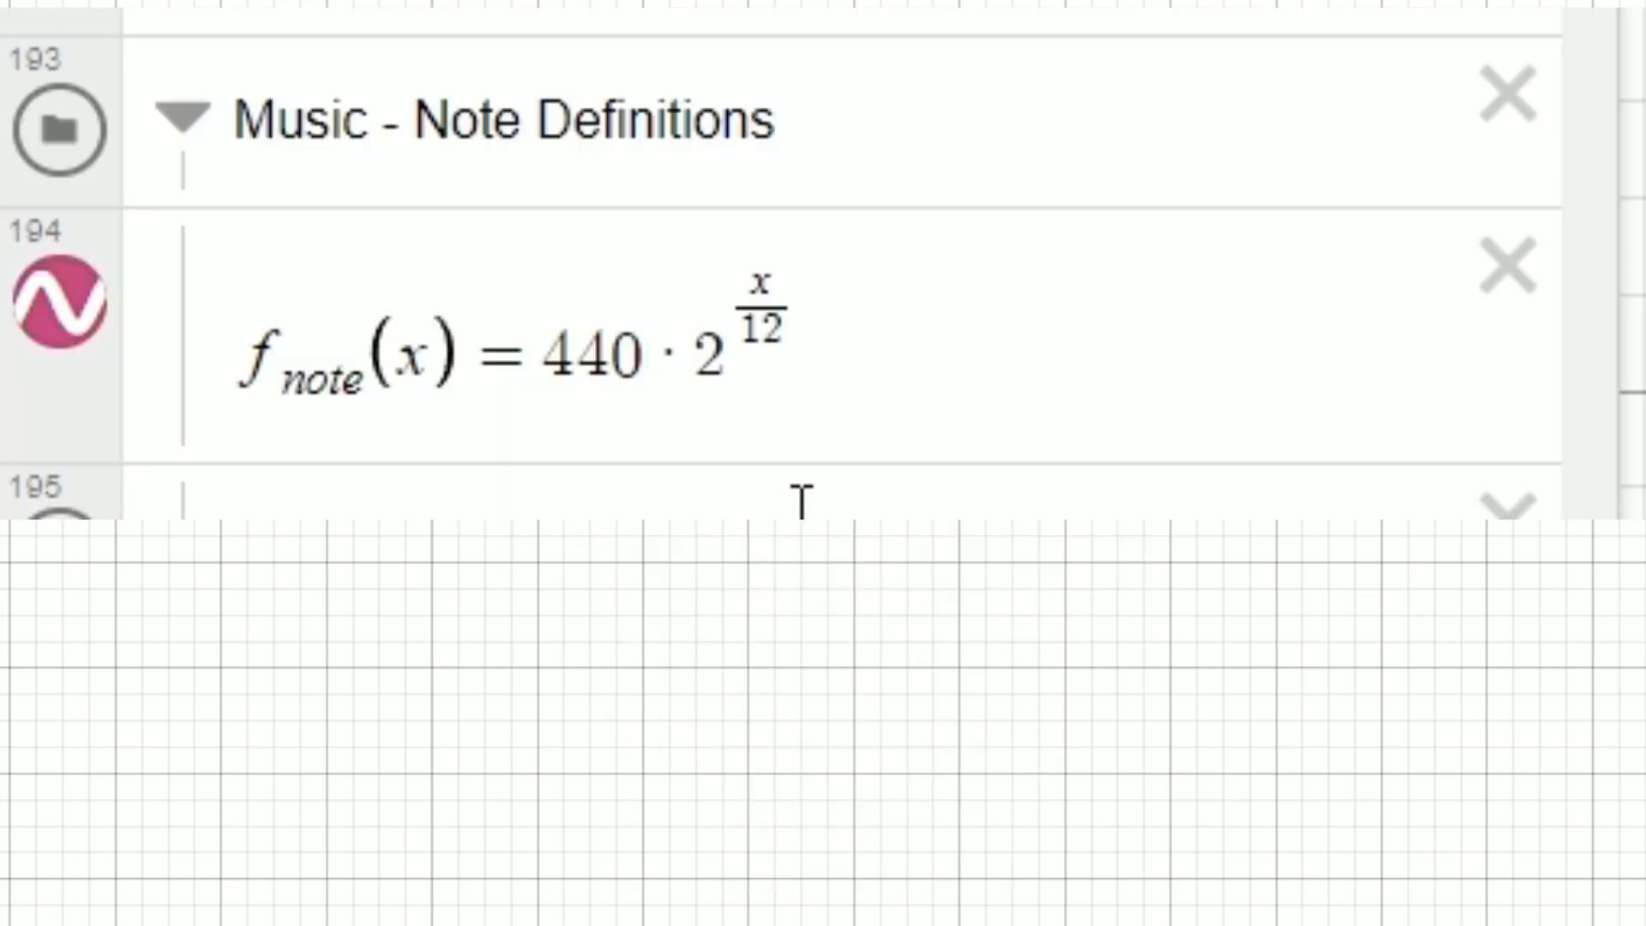
click(798, 352)
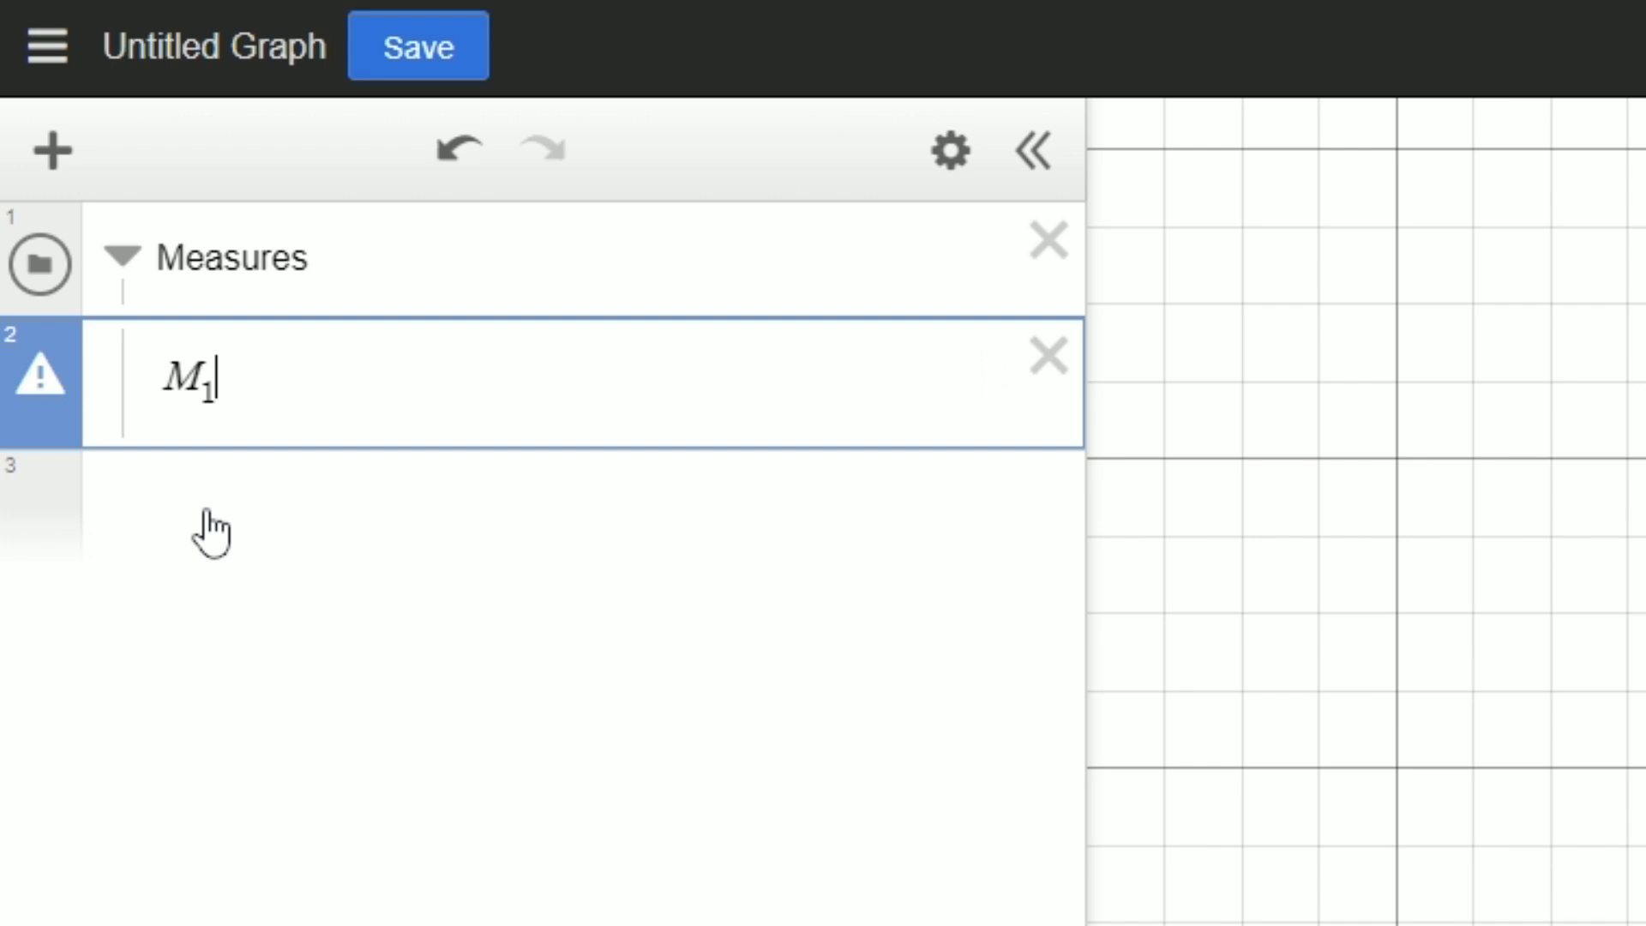
Define the measure as the list [C_6,C_6,C_6,C_6]
text(=[C_6,C_6,C_6,C_6])
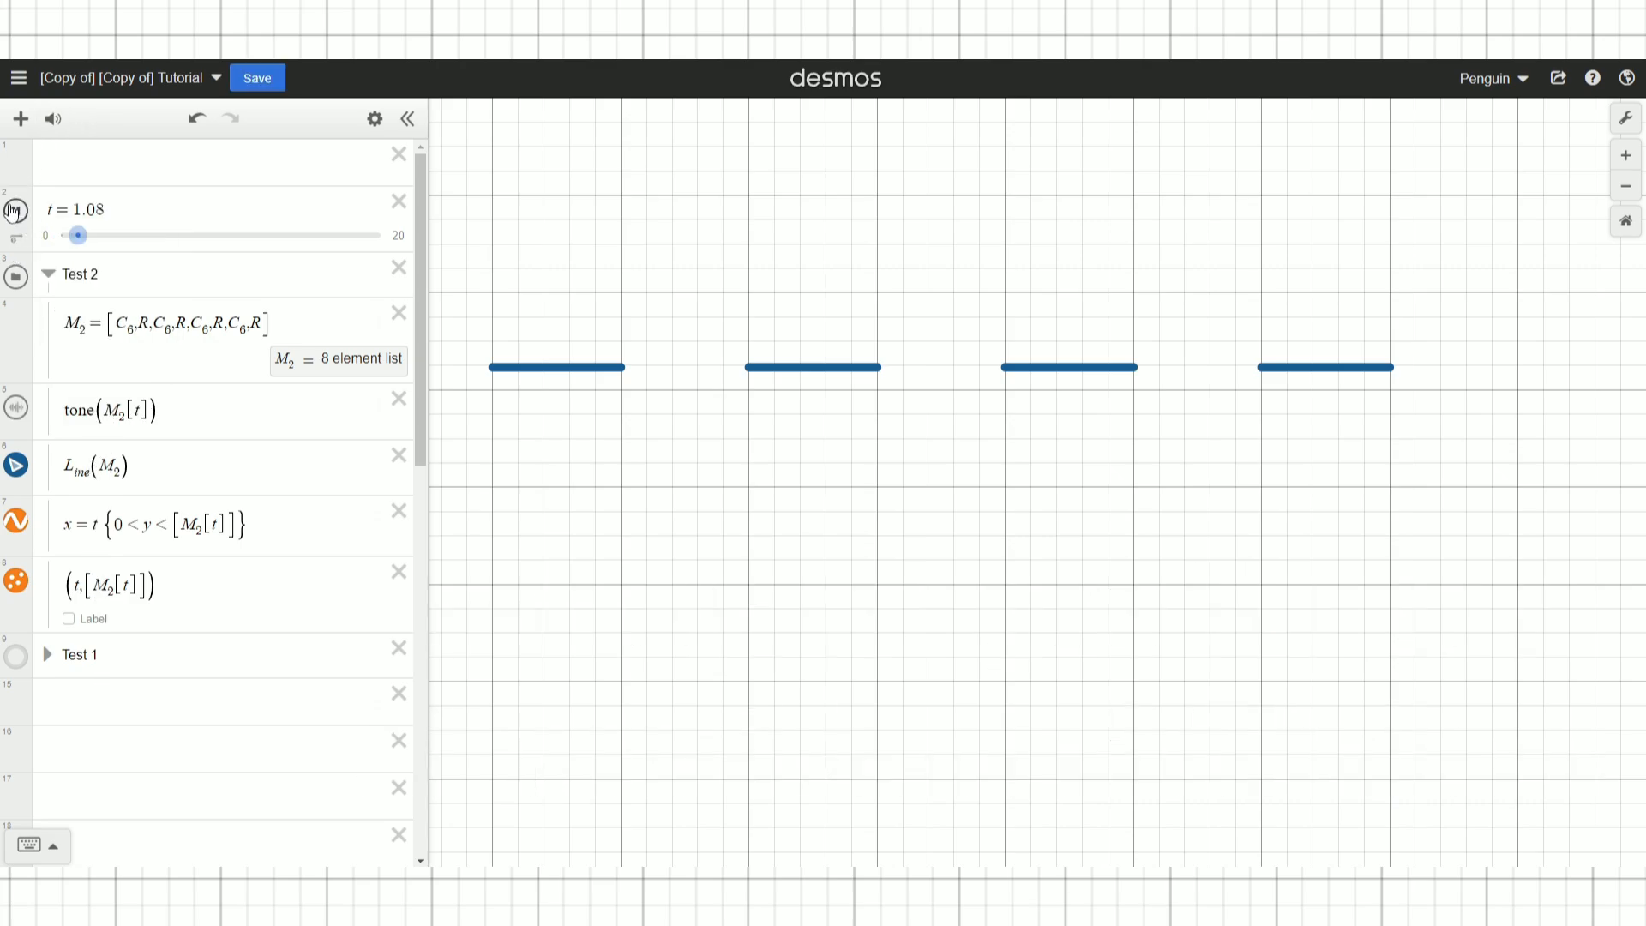
Reset the t slider and start it advancing to play measure M_3
drag(76, 235, 239, 235)
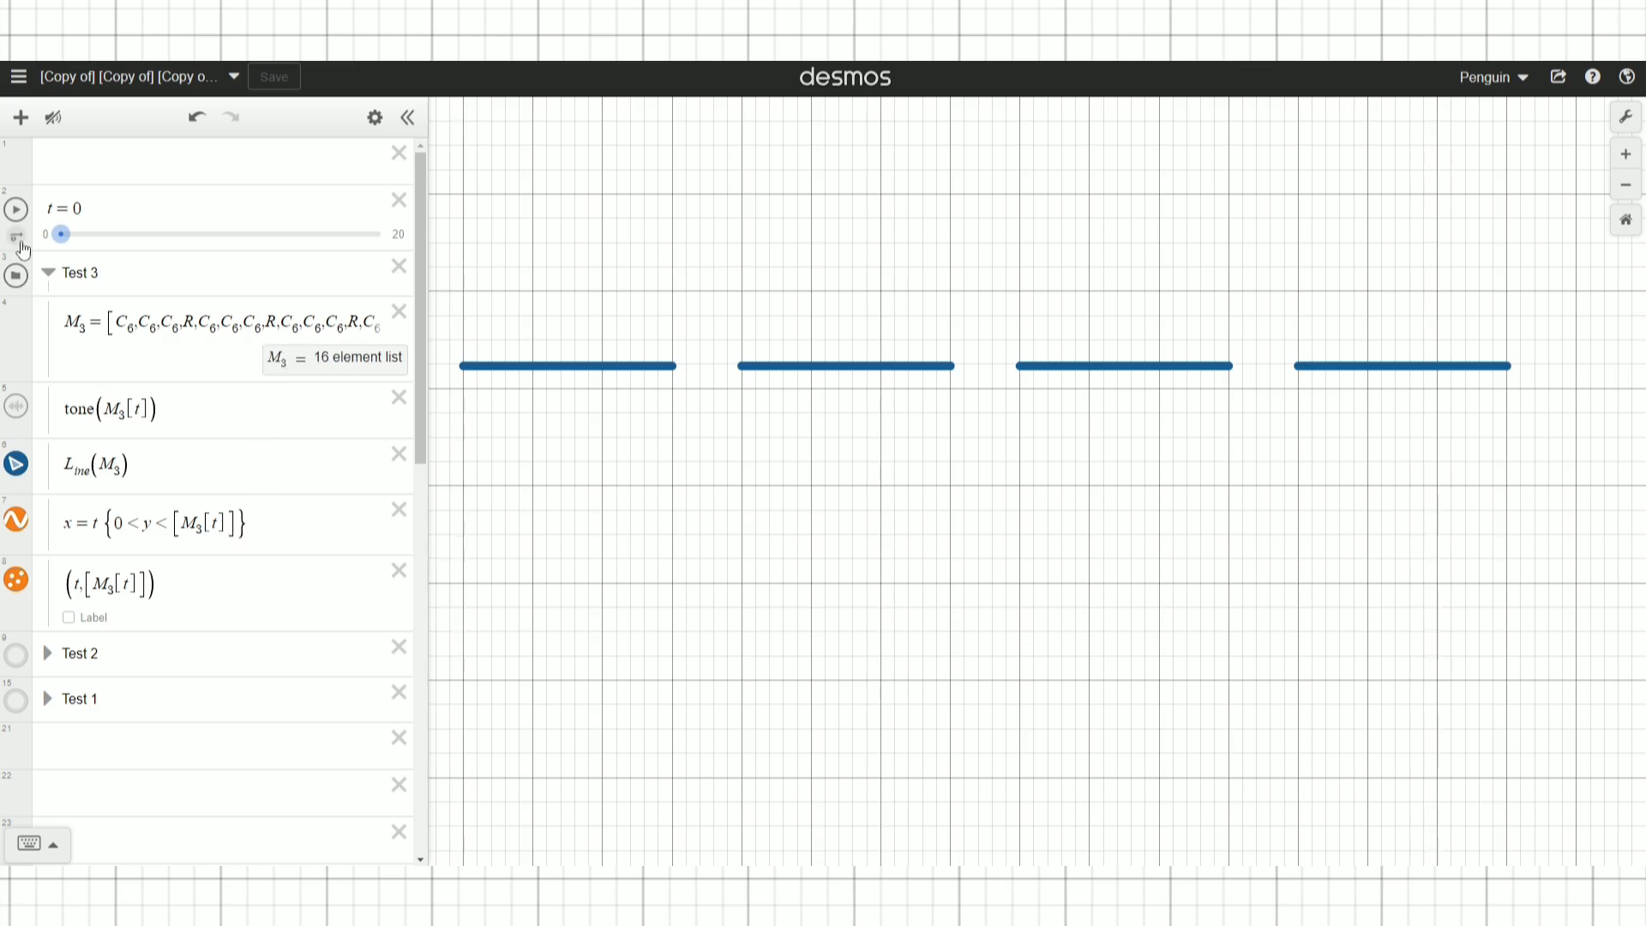
click(127, 319)
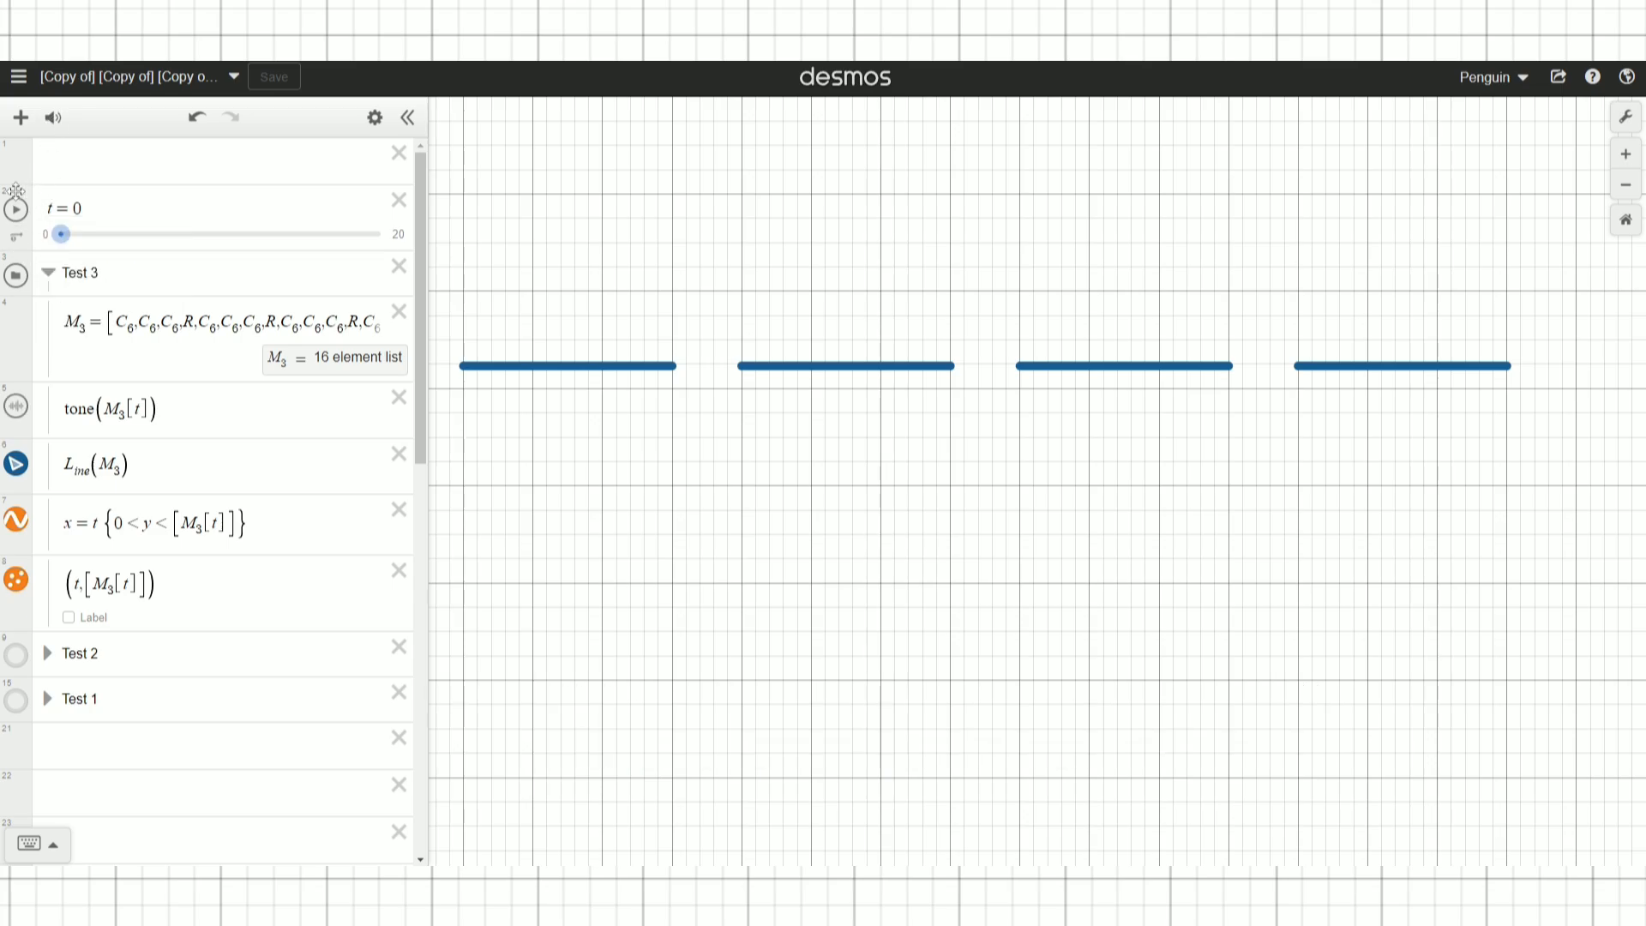
click(16, 209)
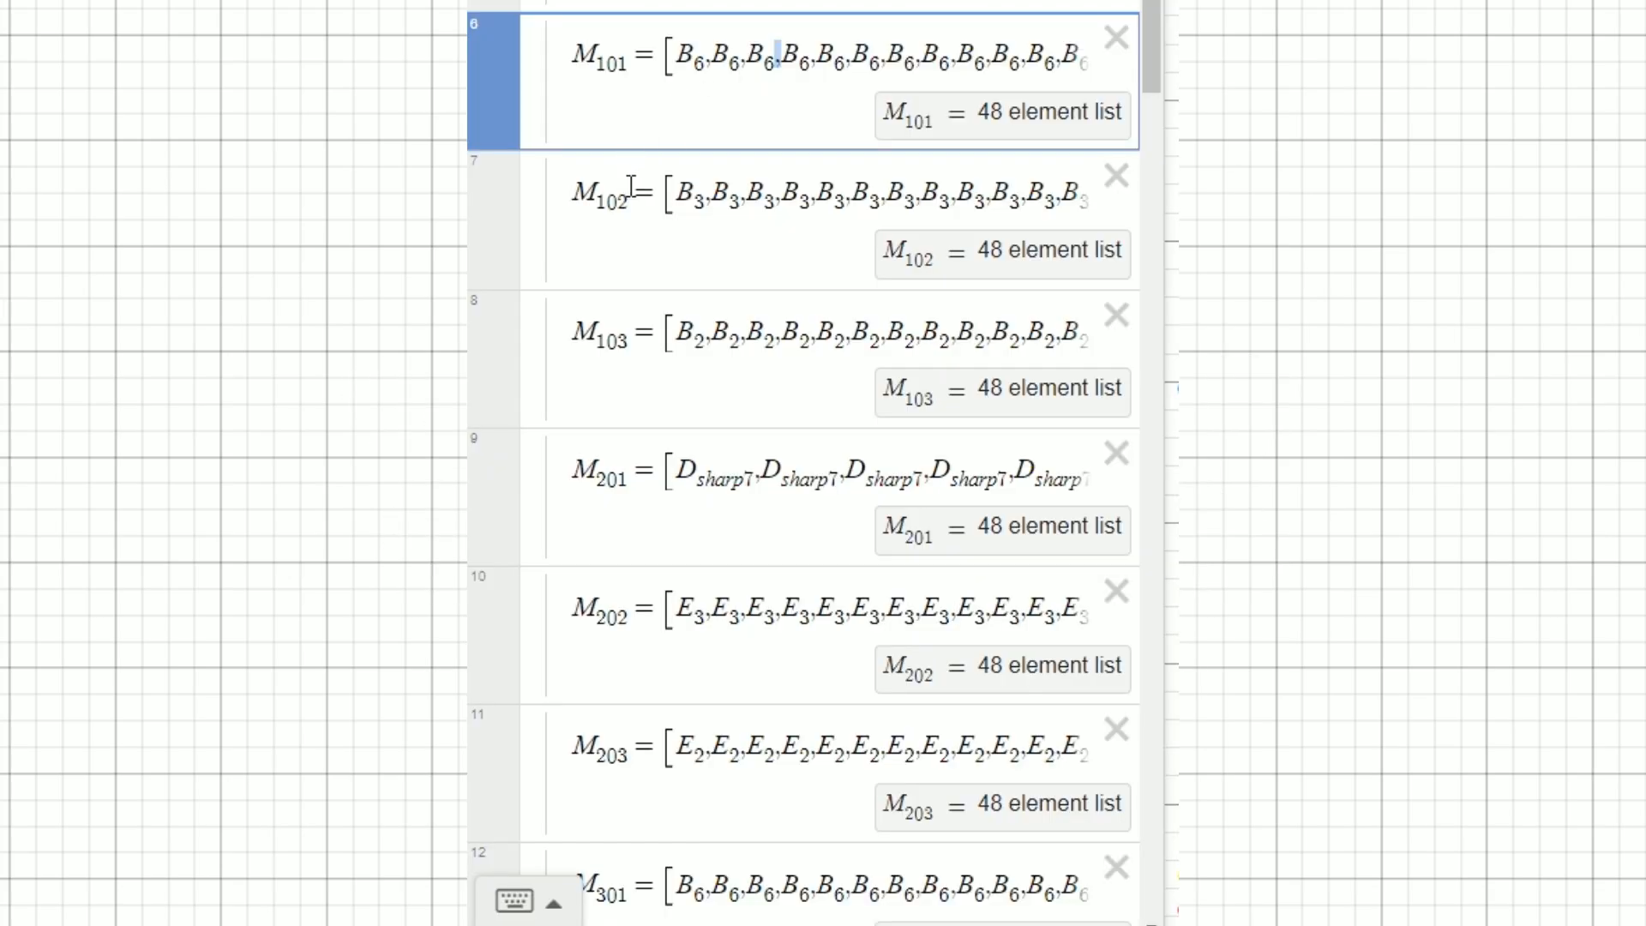
click(599, 338)
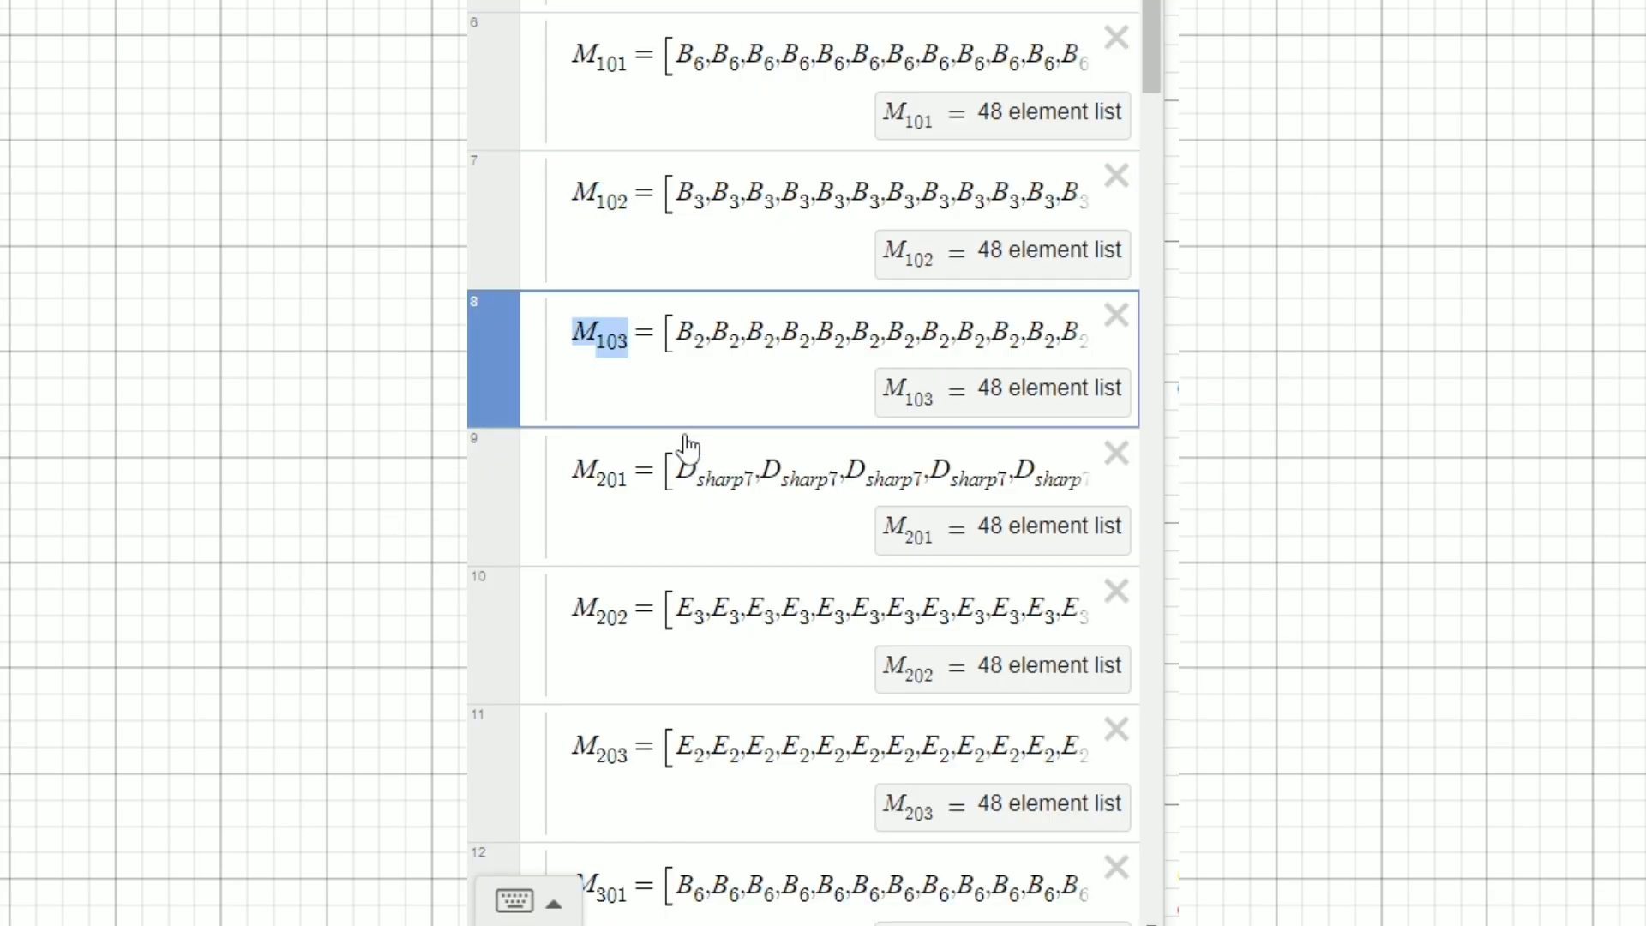
click(600, 614)
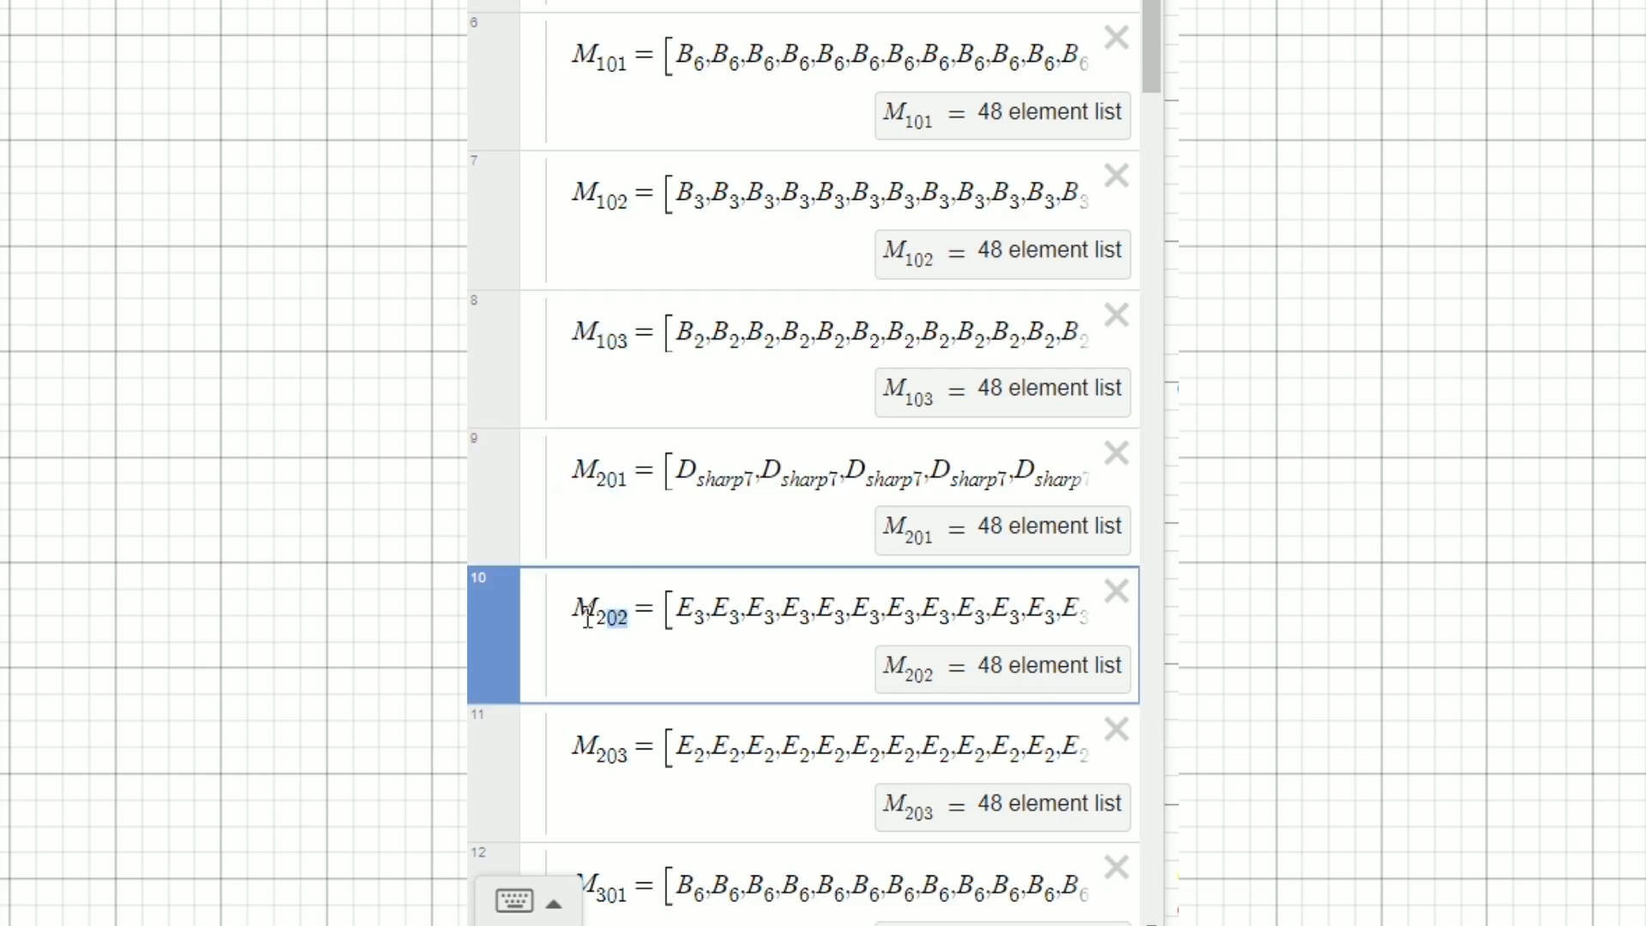
double_click(1049, 525)
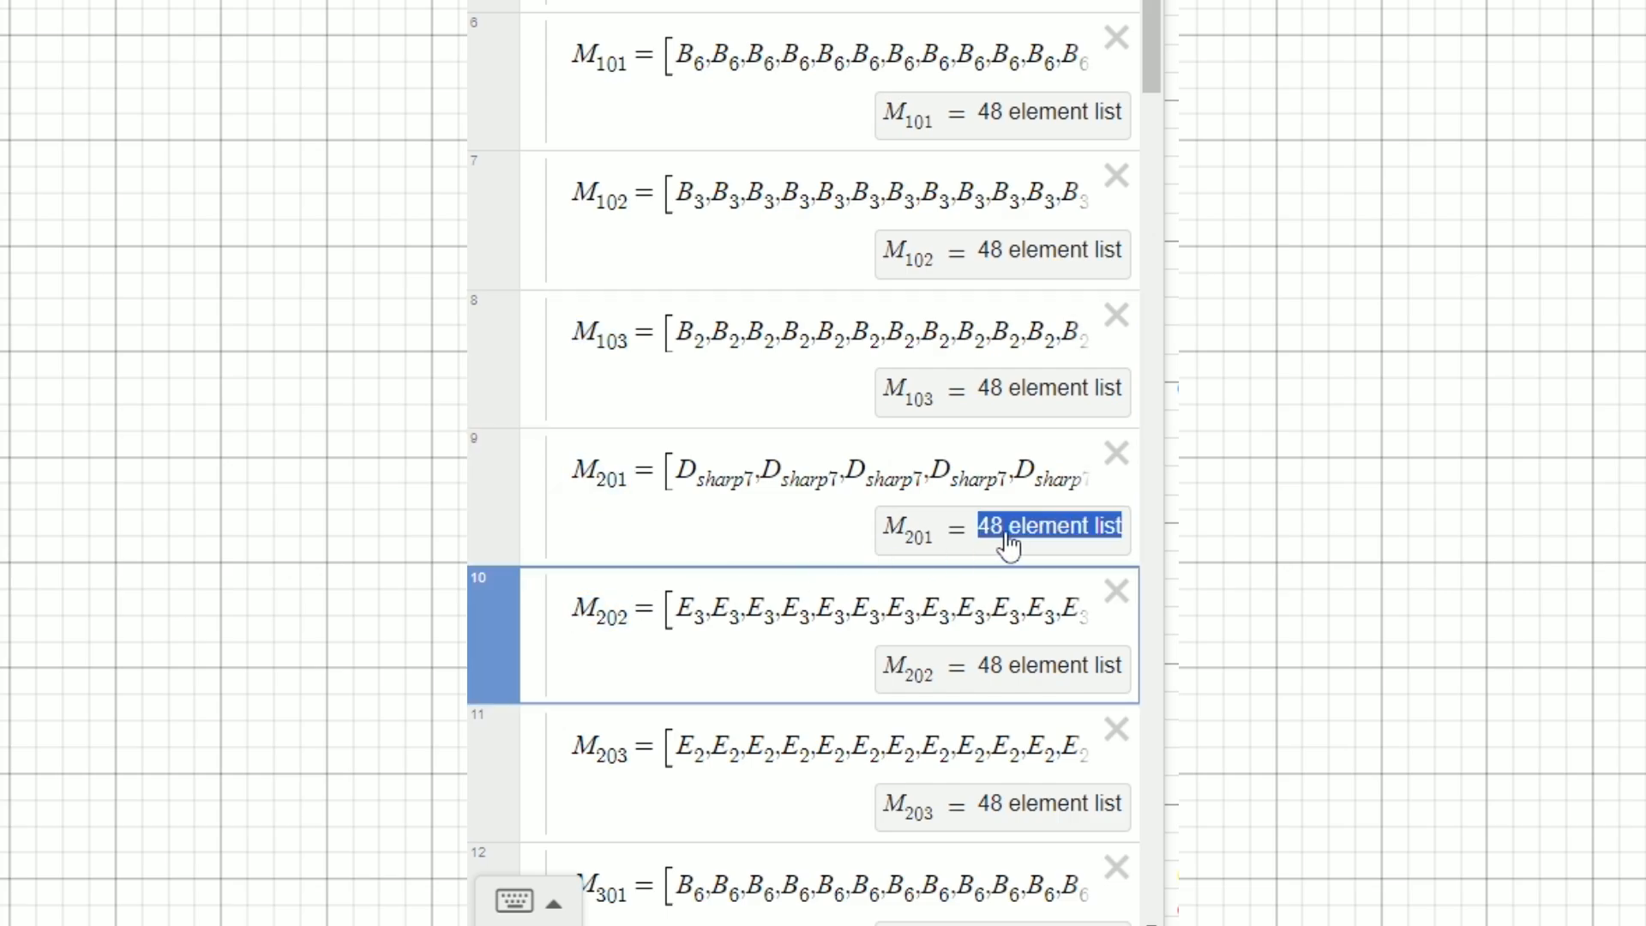
click(1049, 387)
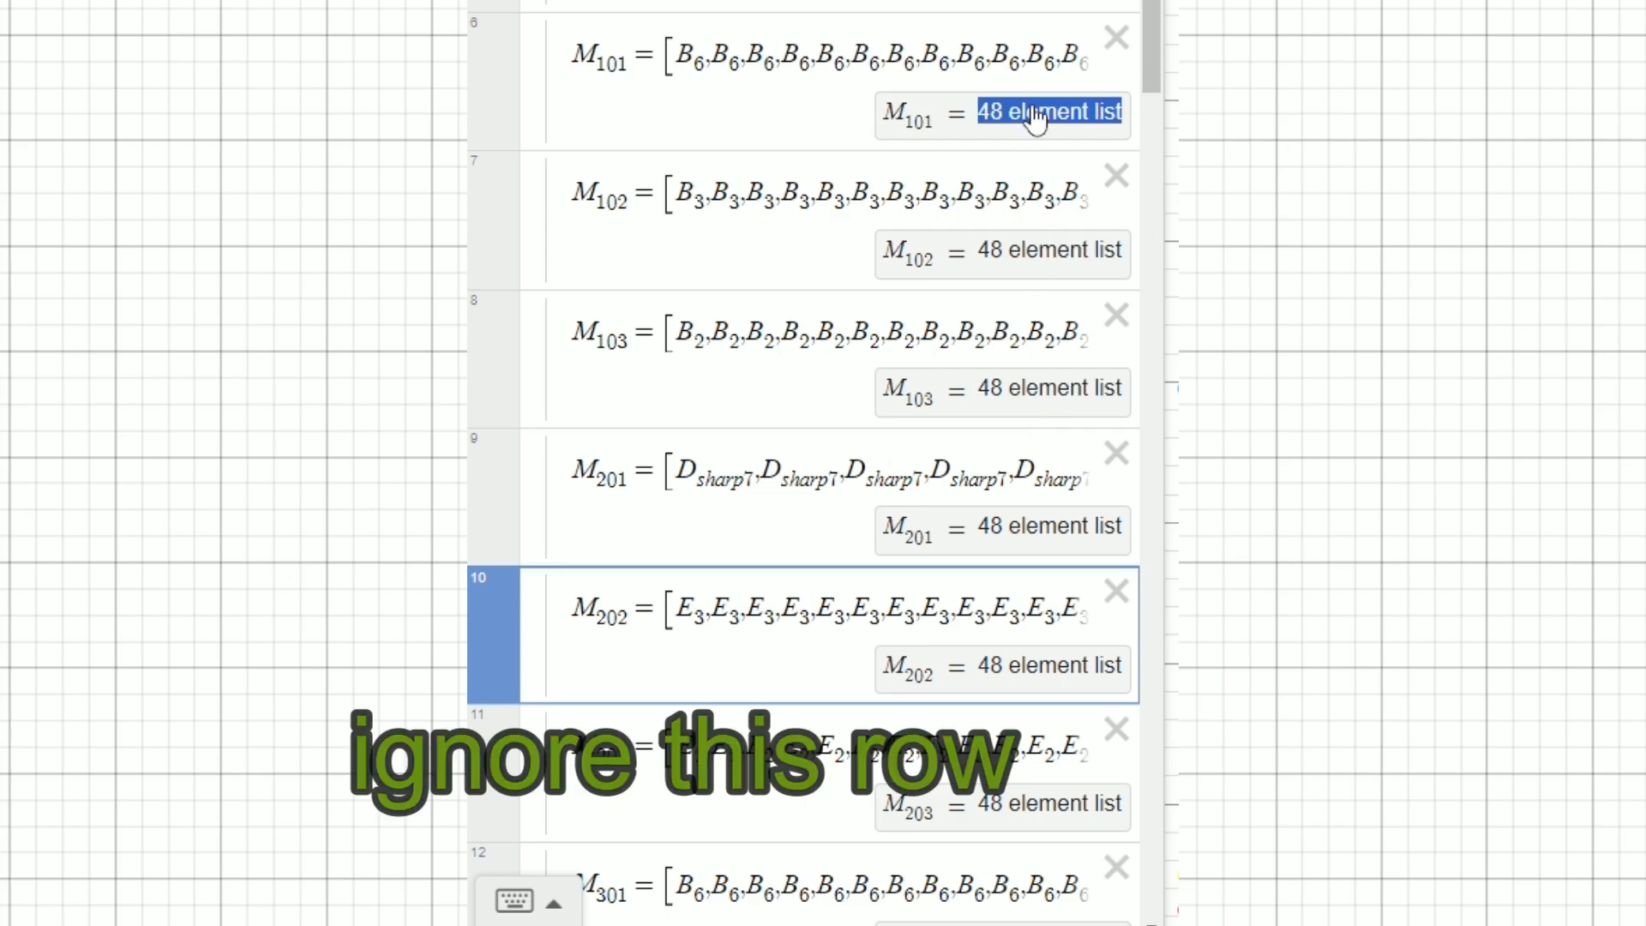
mouse_move(785, 34)
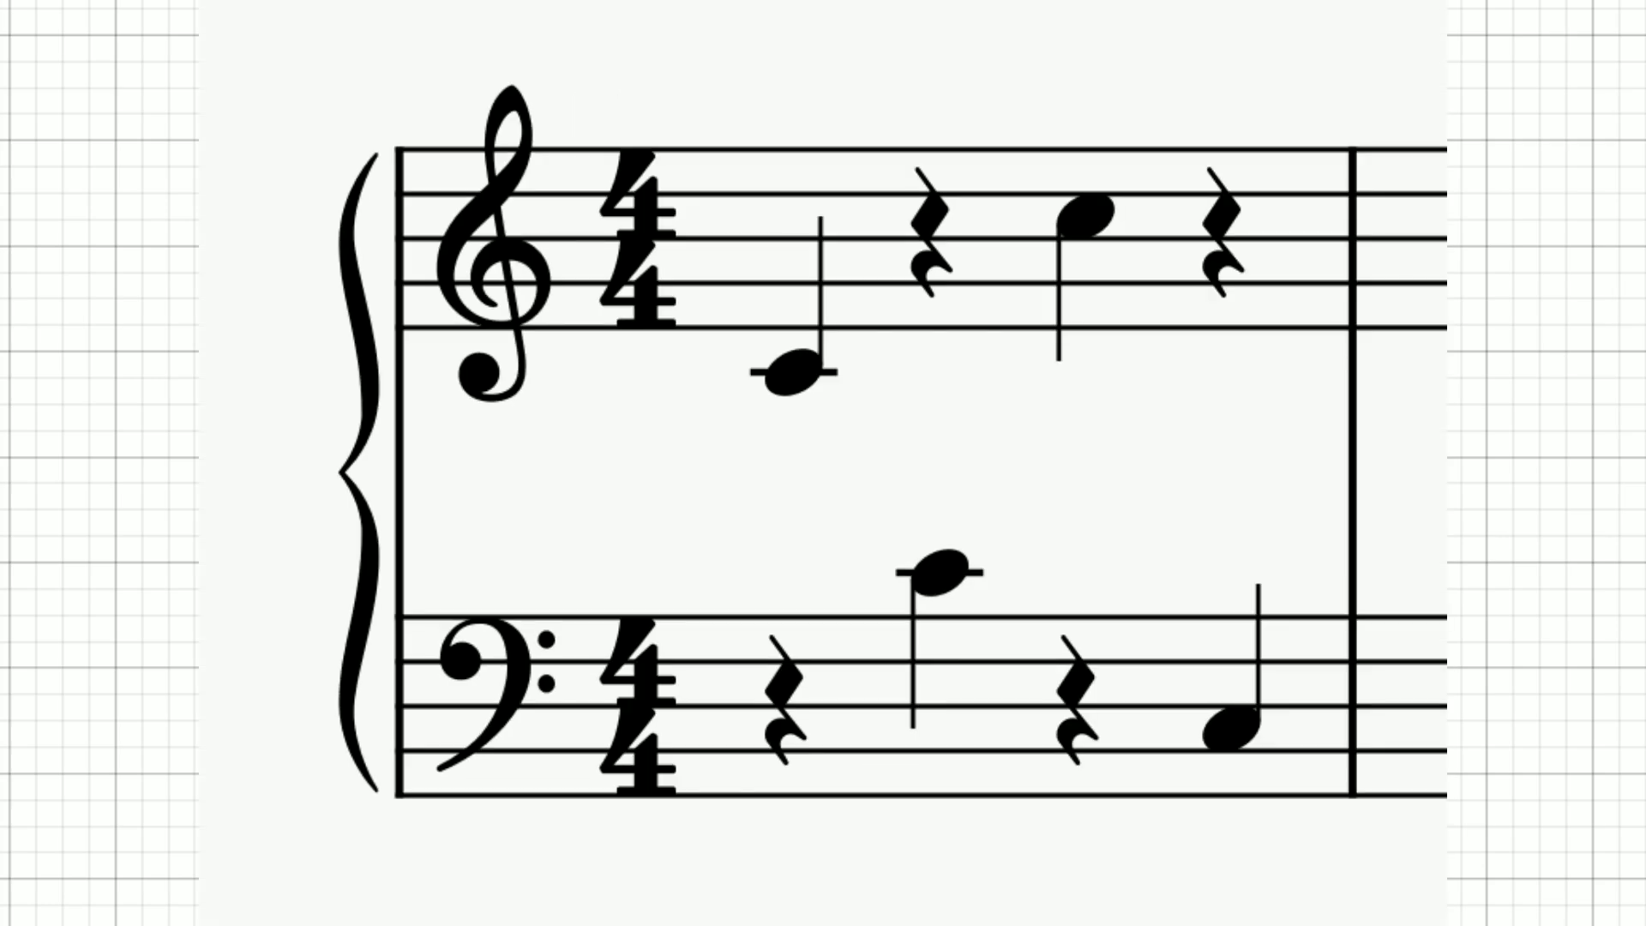
click(1090, 215)
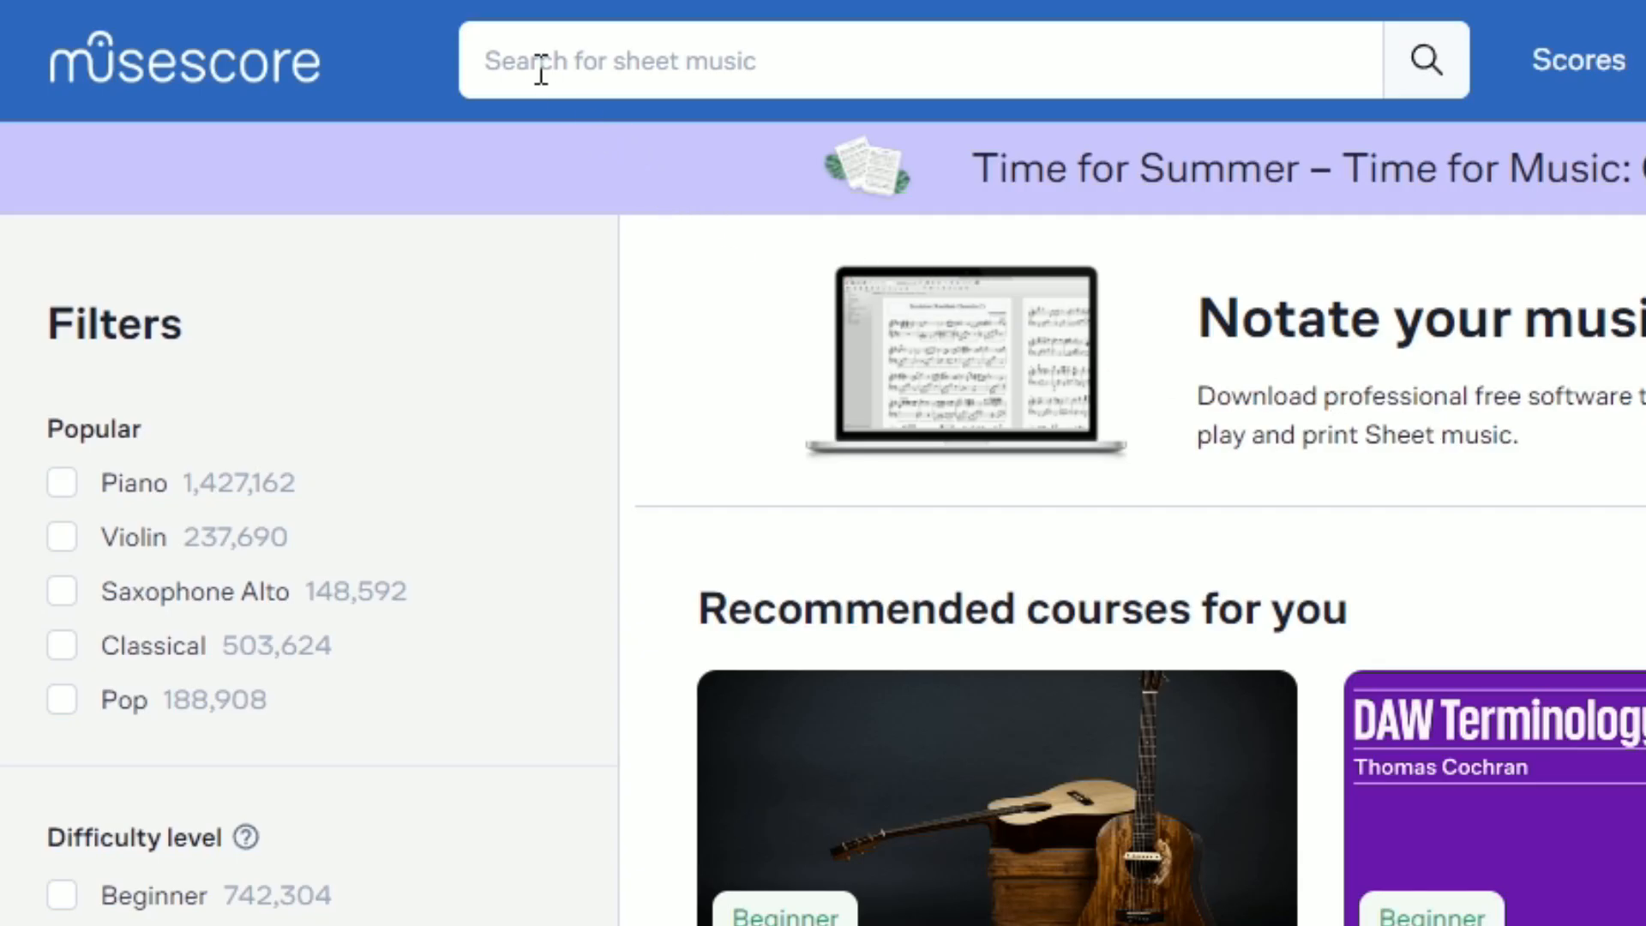
Search the MuseScore sheet music catalogue for 'piano s'
text(piano s)
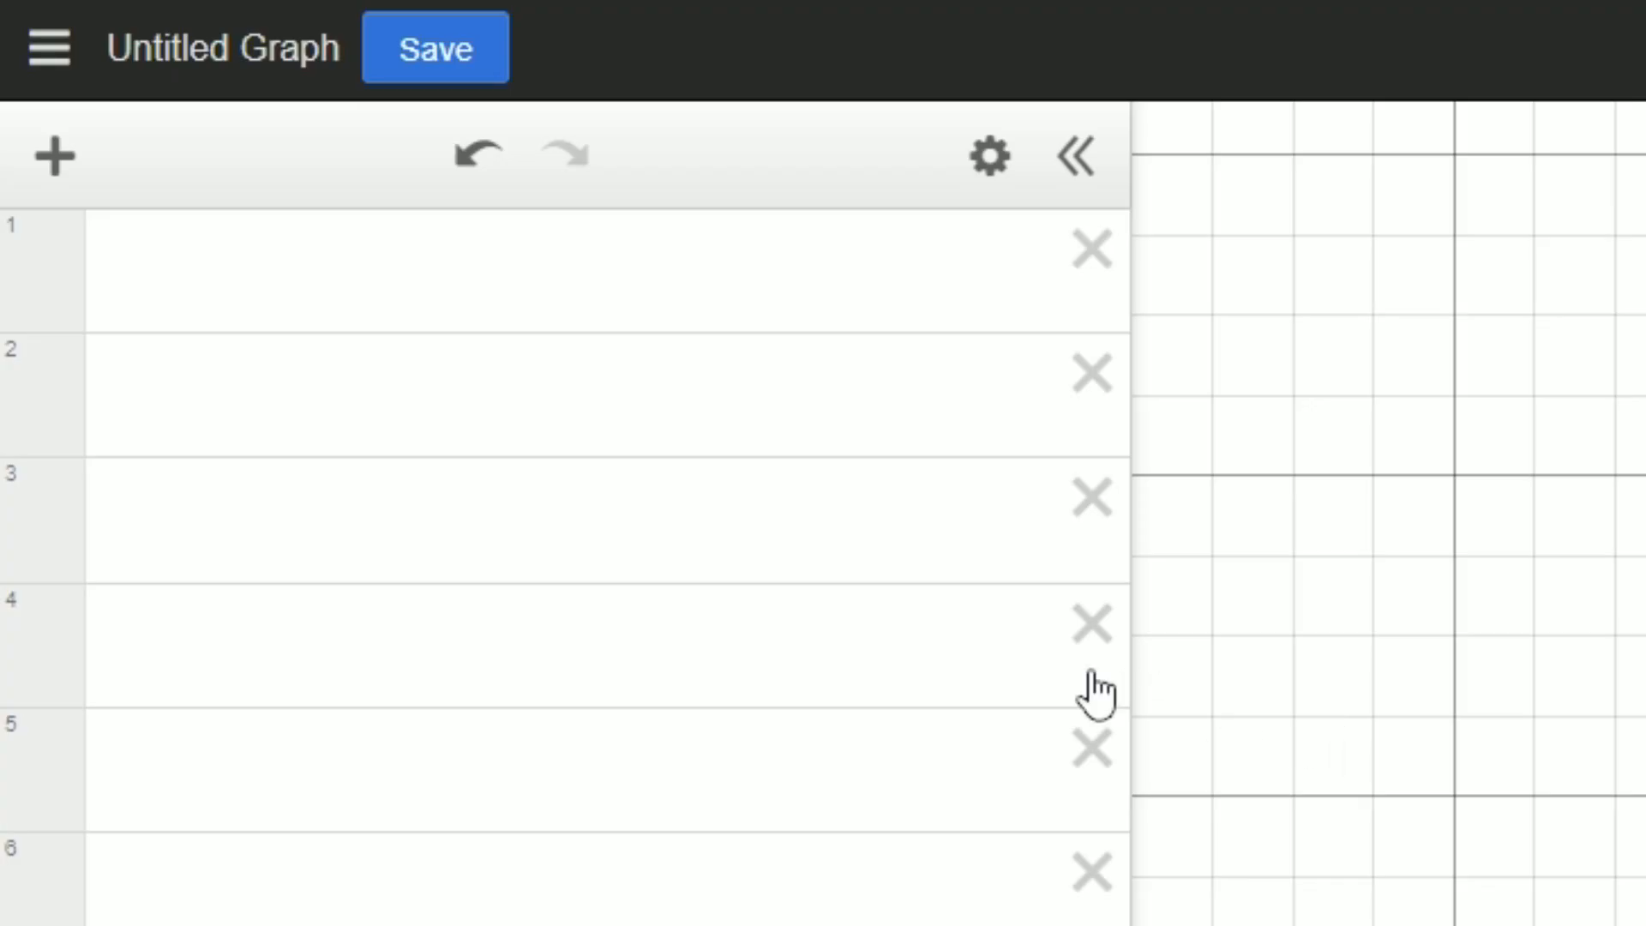
Add a ticker to the graph and begin entering its update rule ('4', '->')
click(54, 155)
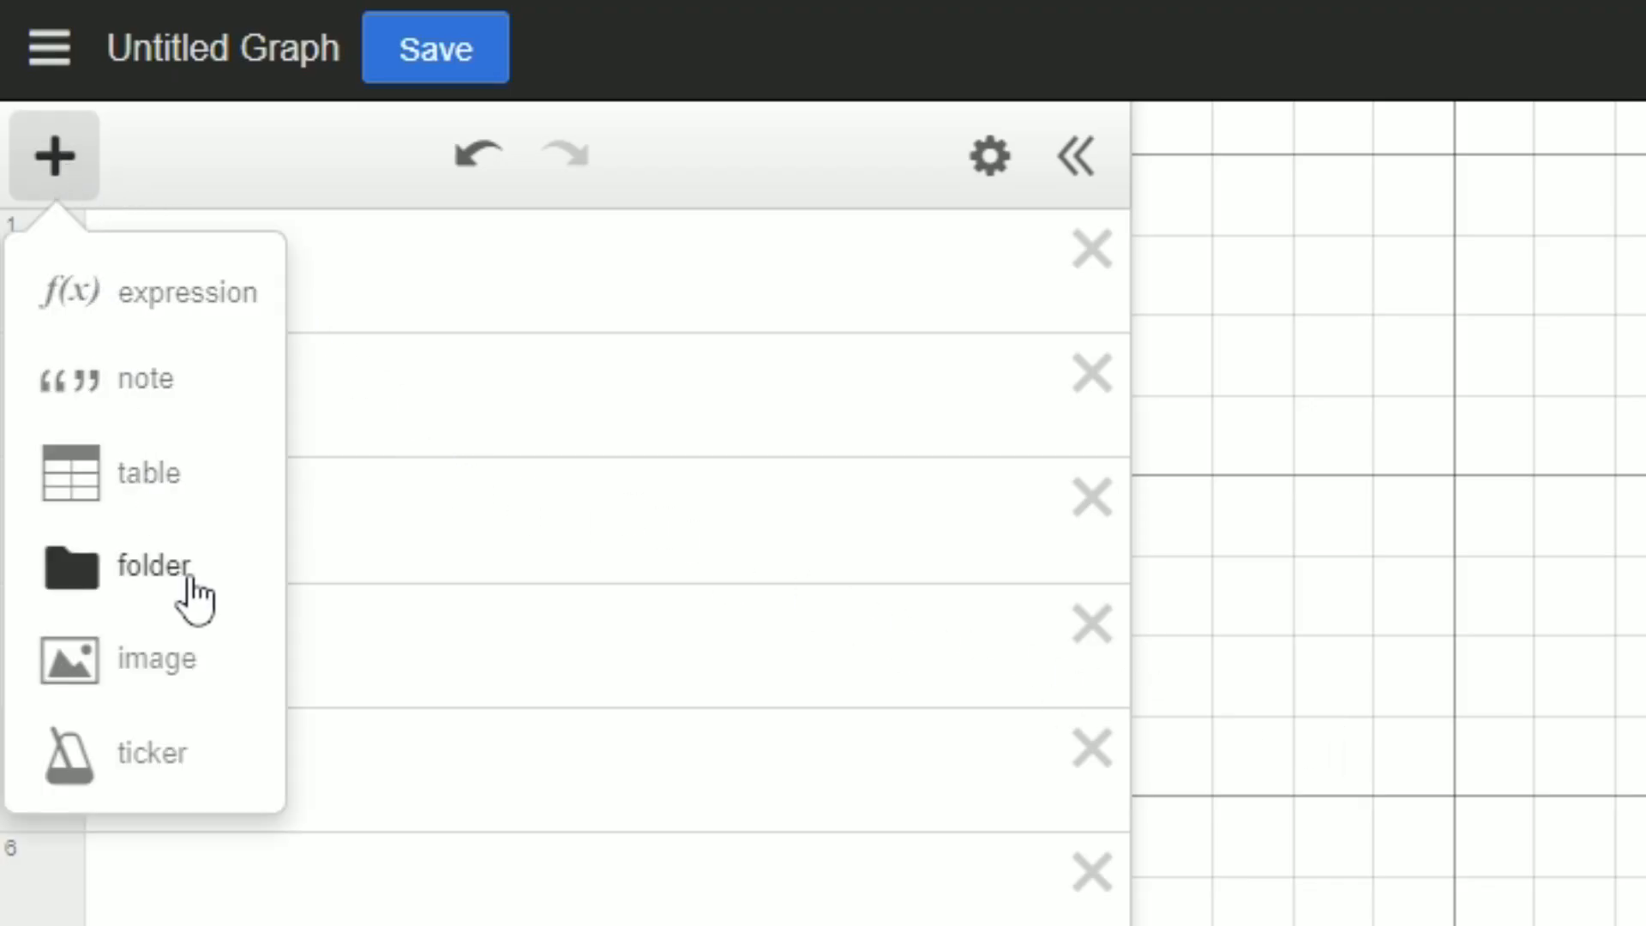
click(153, 752)
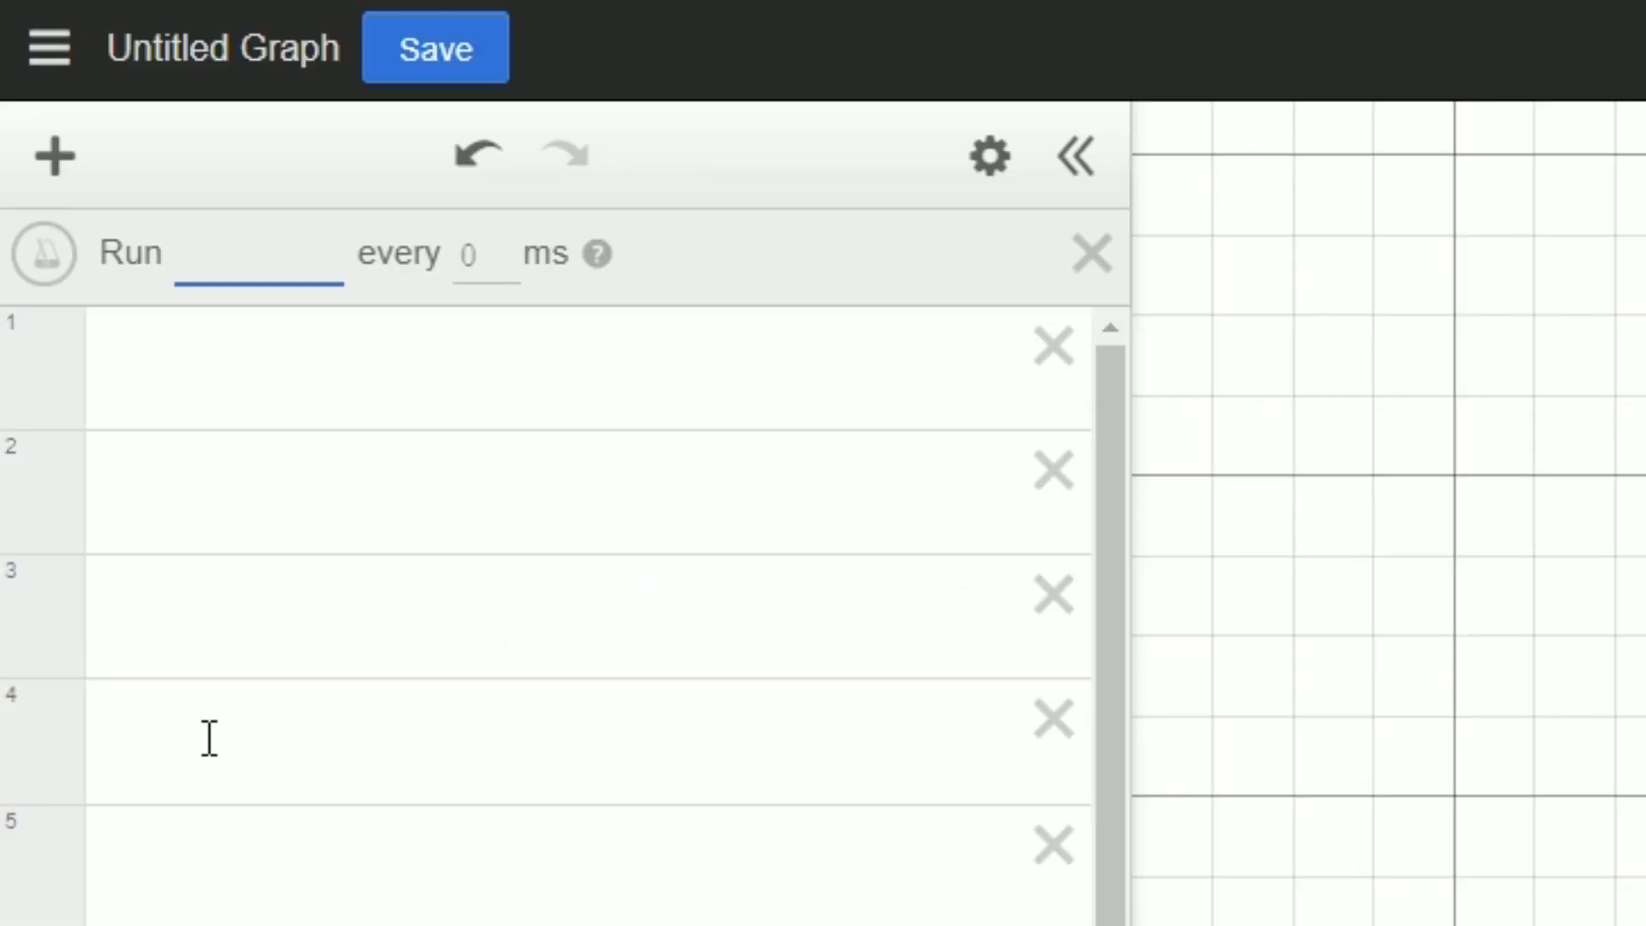
text(4)
text(t→t+1)
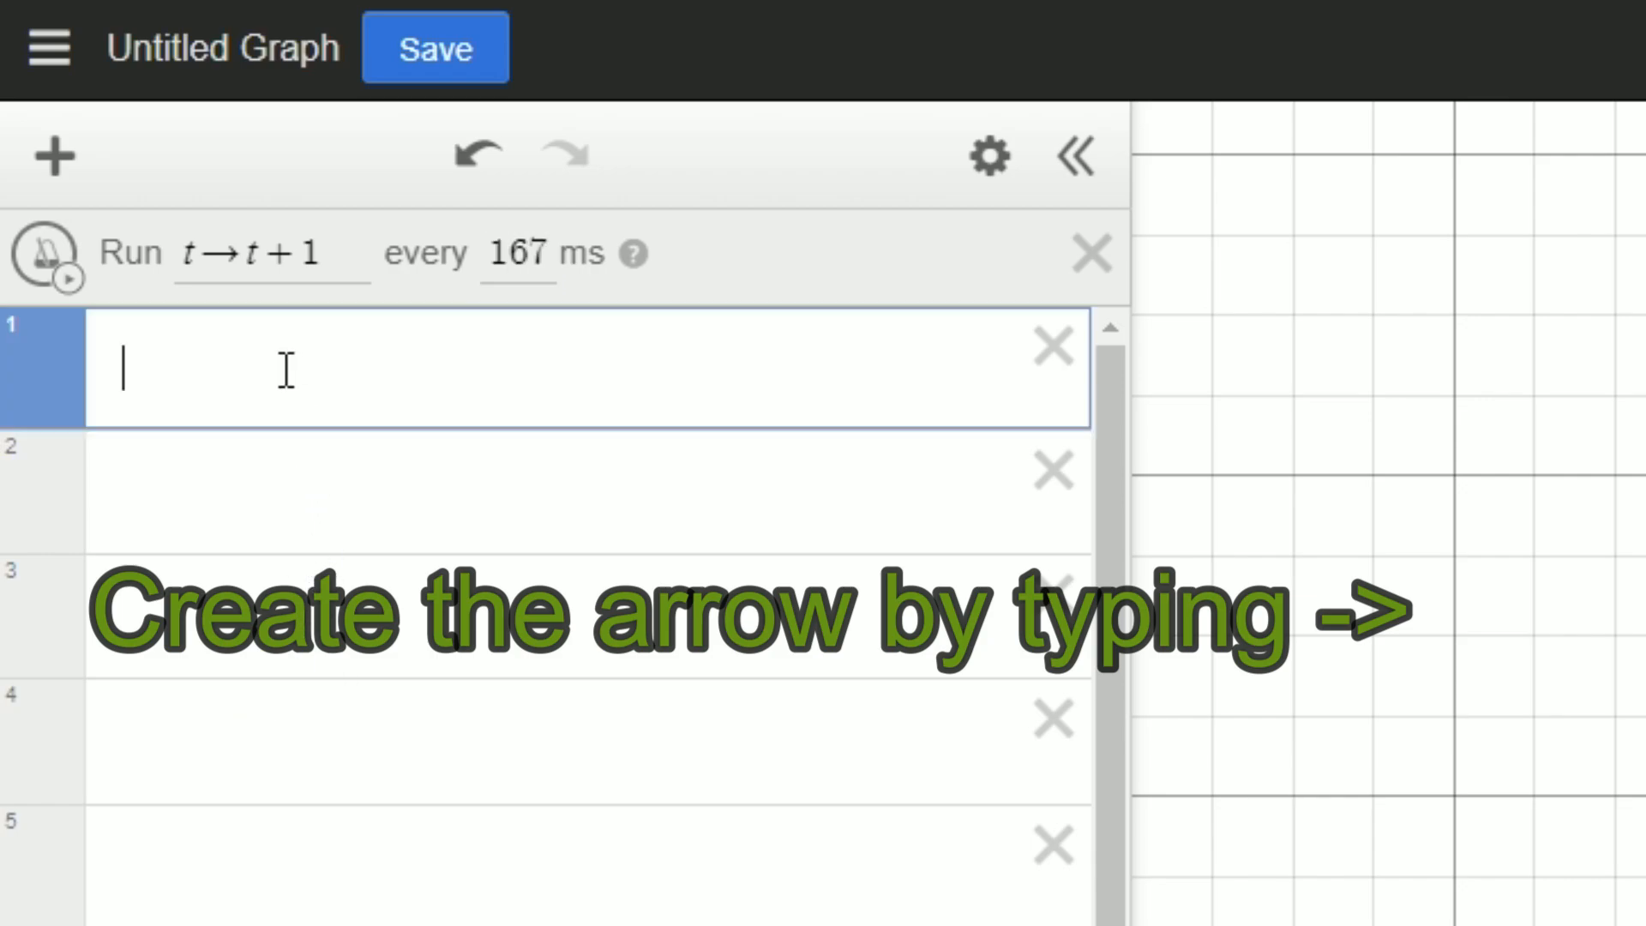
text(->)
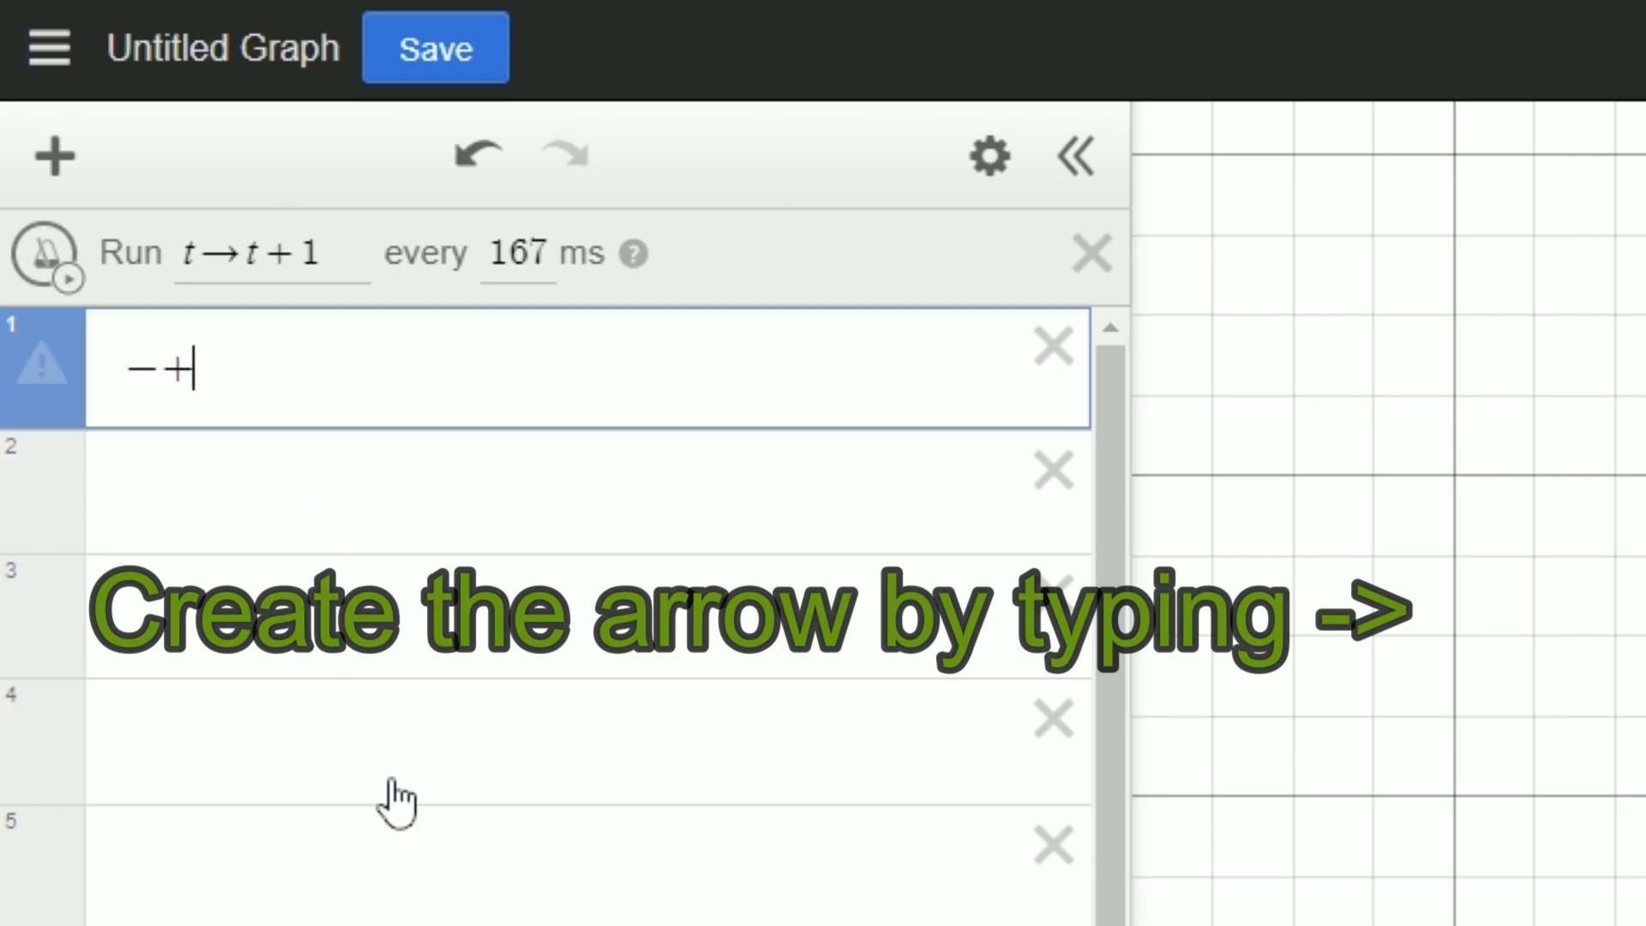